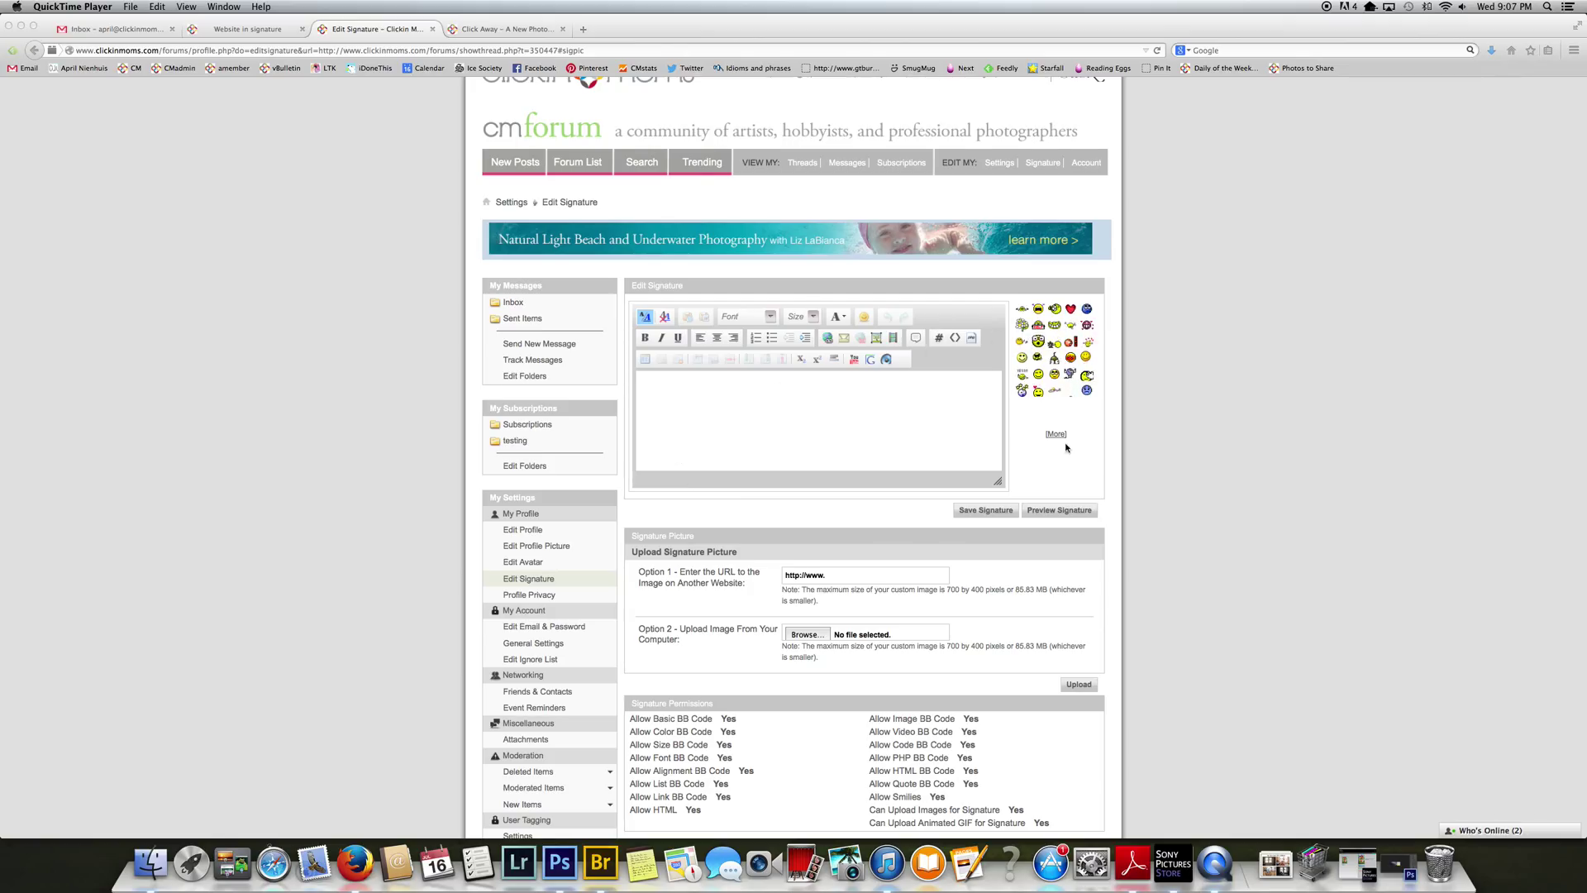
# Upload april cm signature.jpg from Downloads as the current signature picture via Option 2
pyautogui.scroll(3)
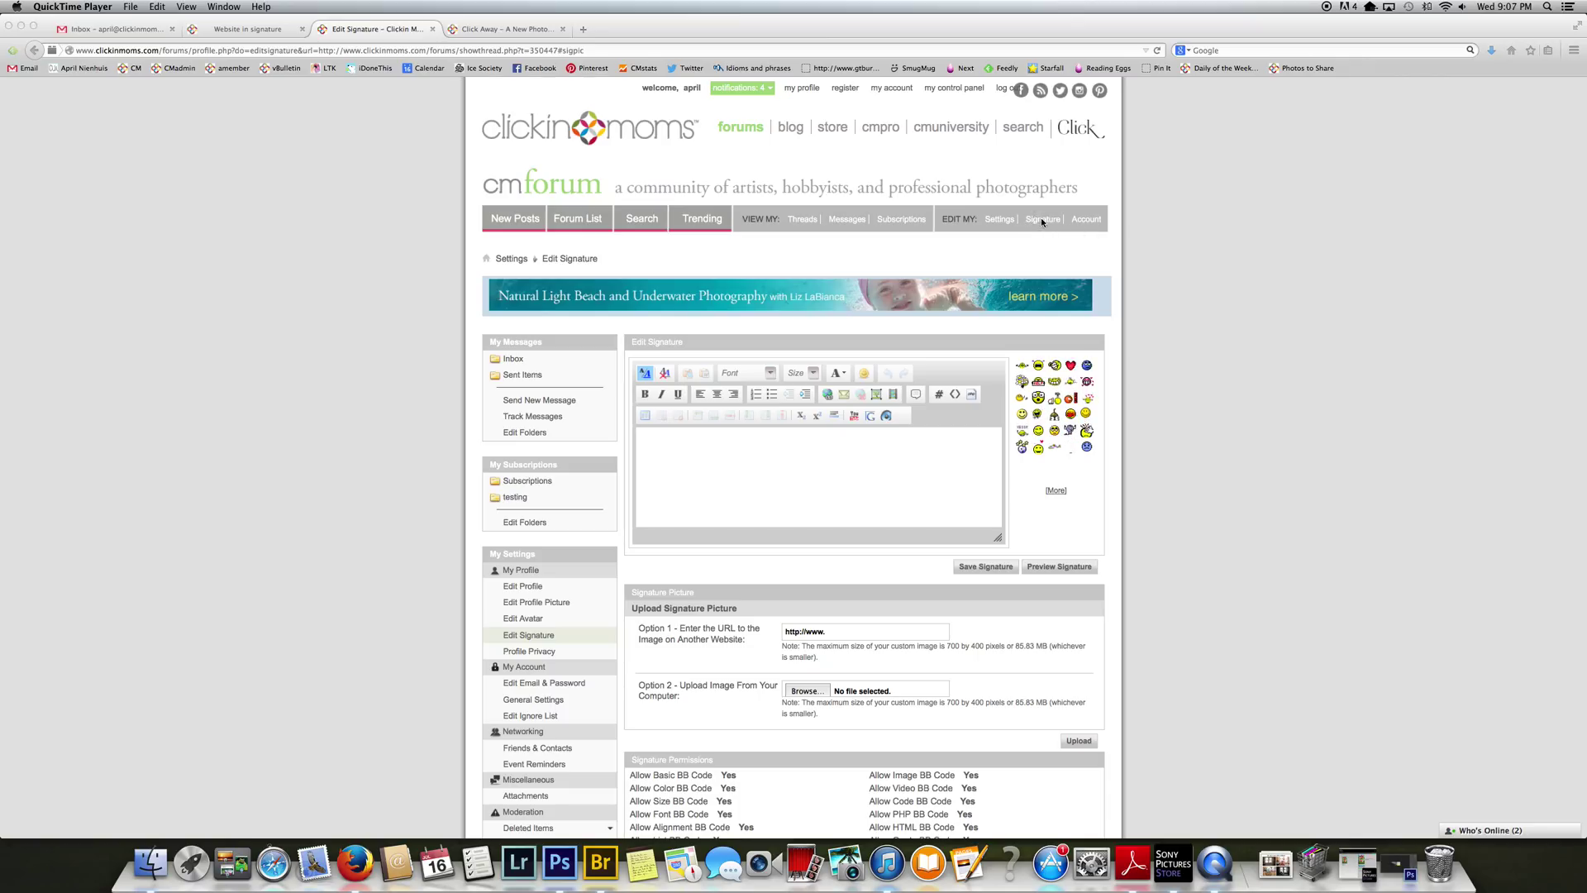
pyautogui.moveTo(729, 351)
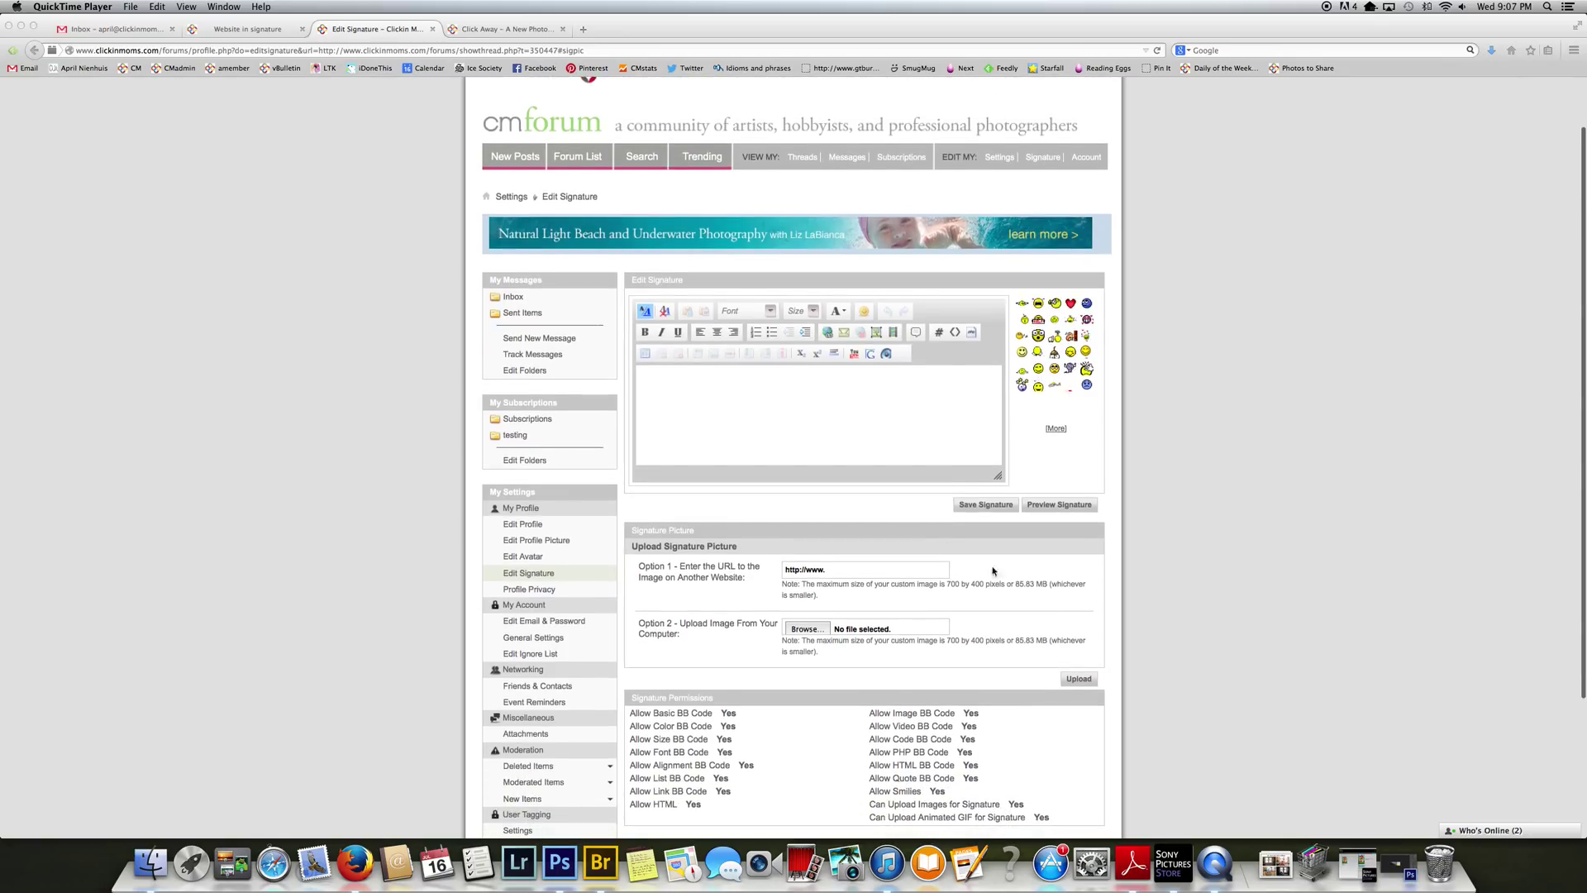
pyautogui.moveTo(1008, 577)
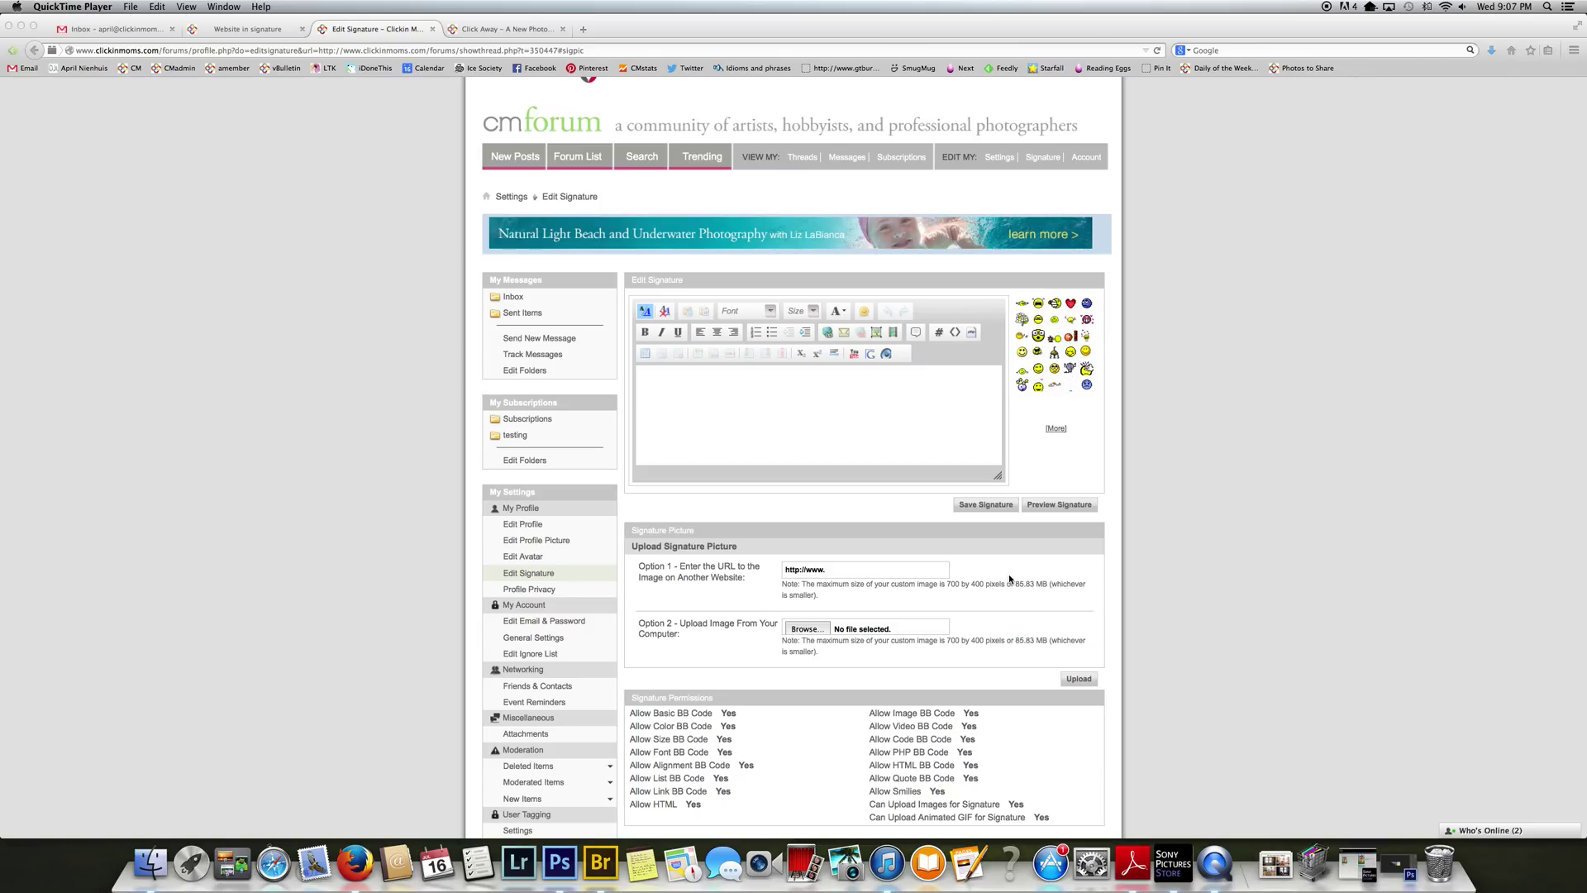
pyautogui.moveTo(1086, 435)
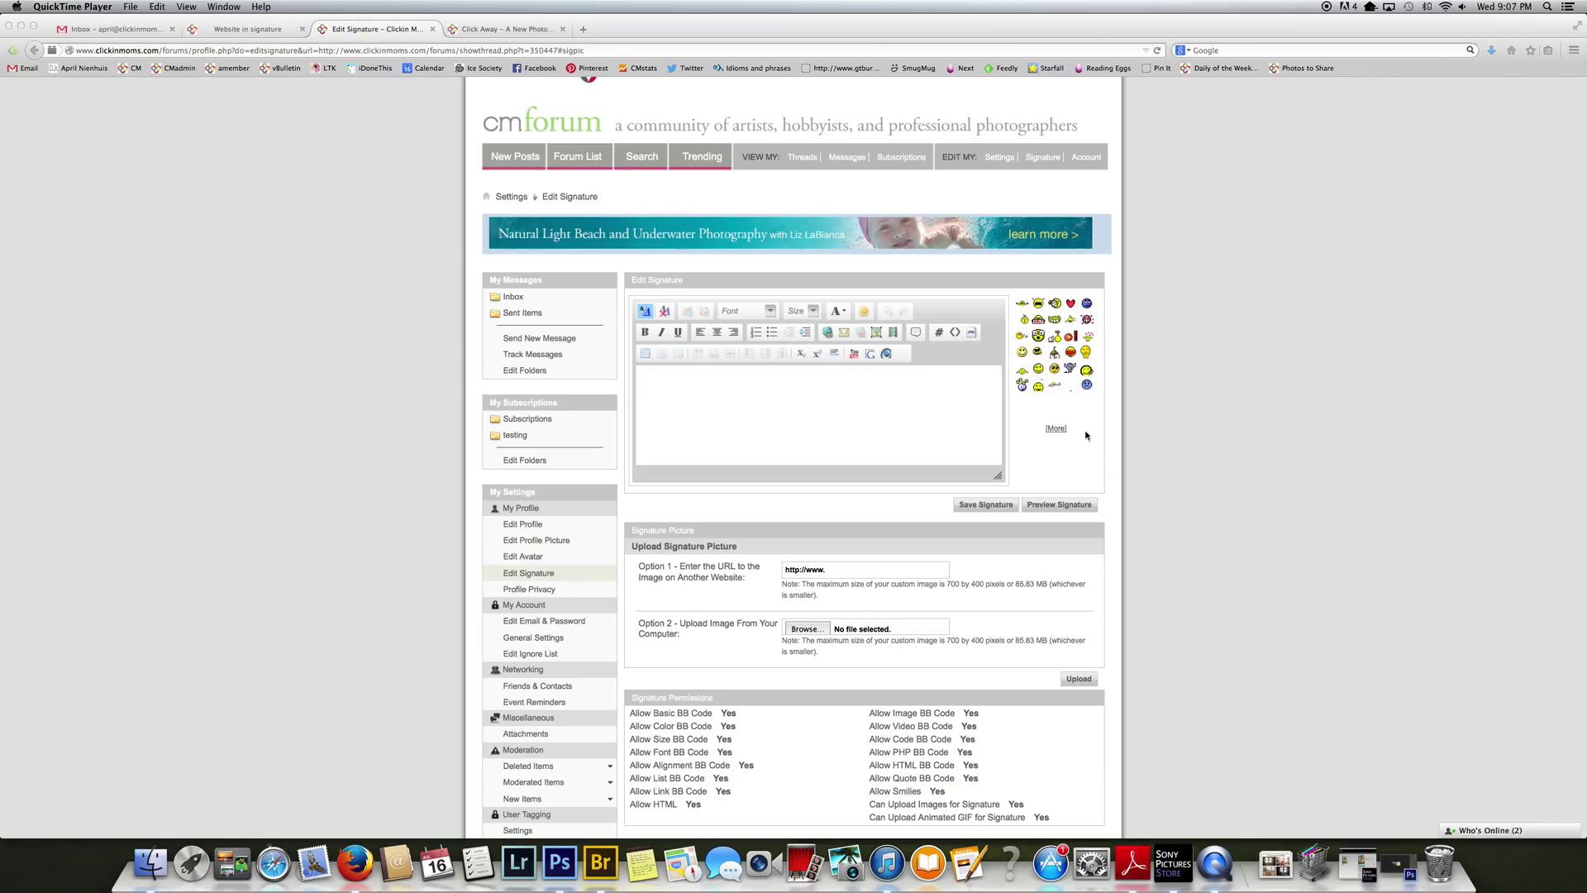
pyautogui.moveTo(683, 633)
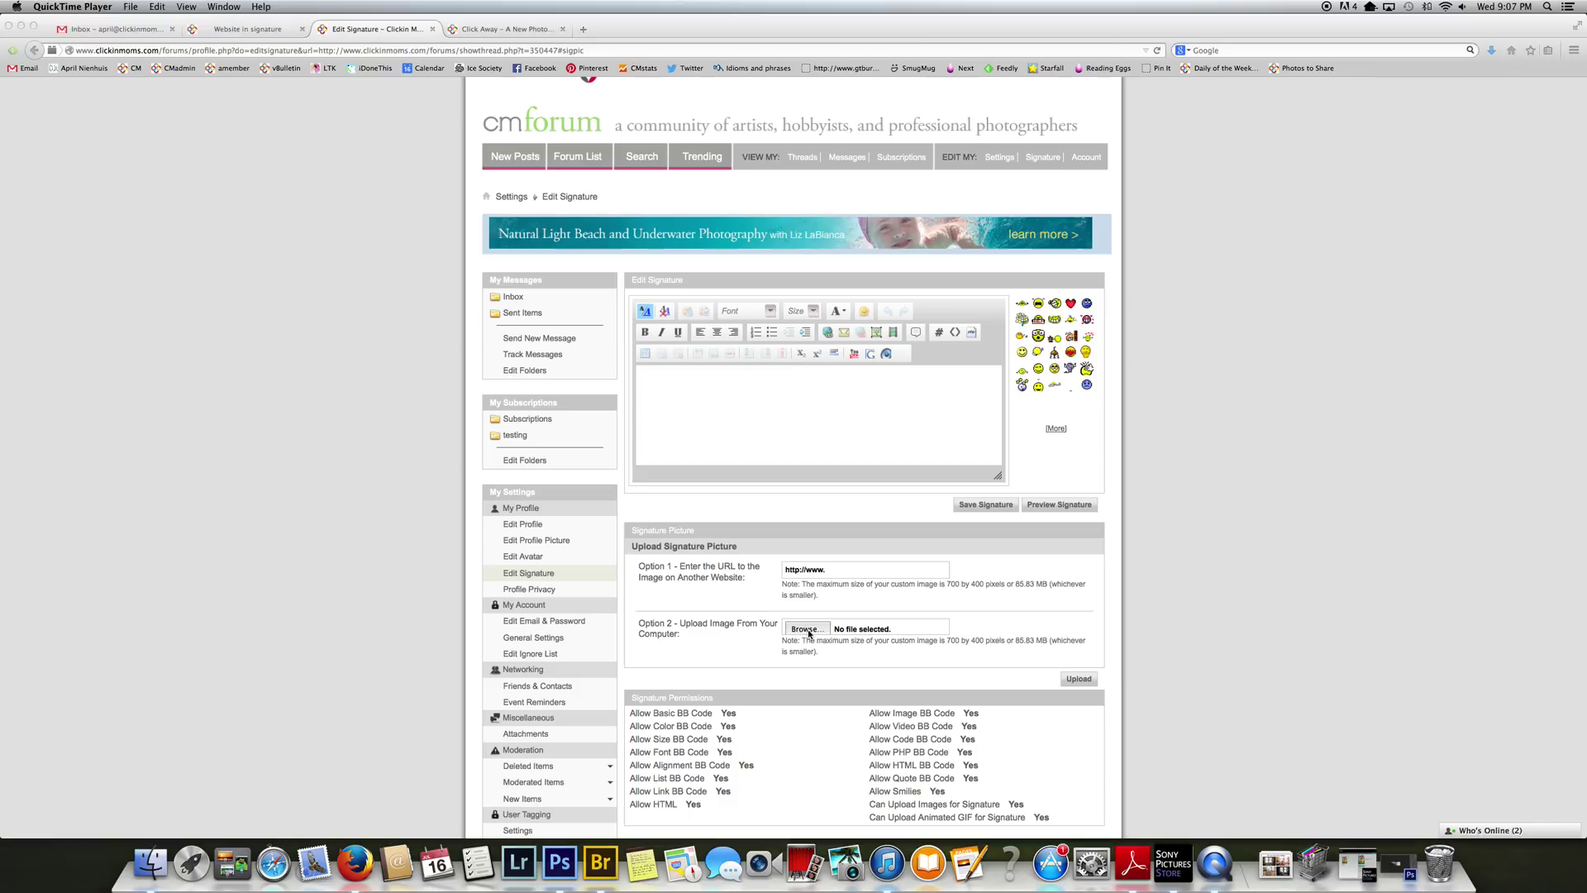
pyautogui.click(807, 628)
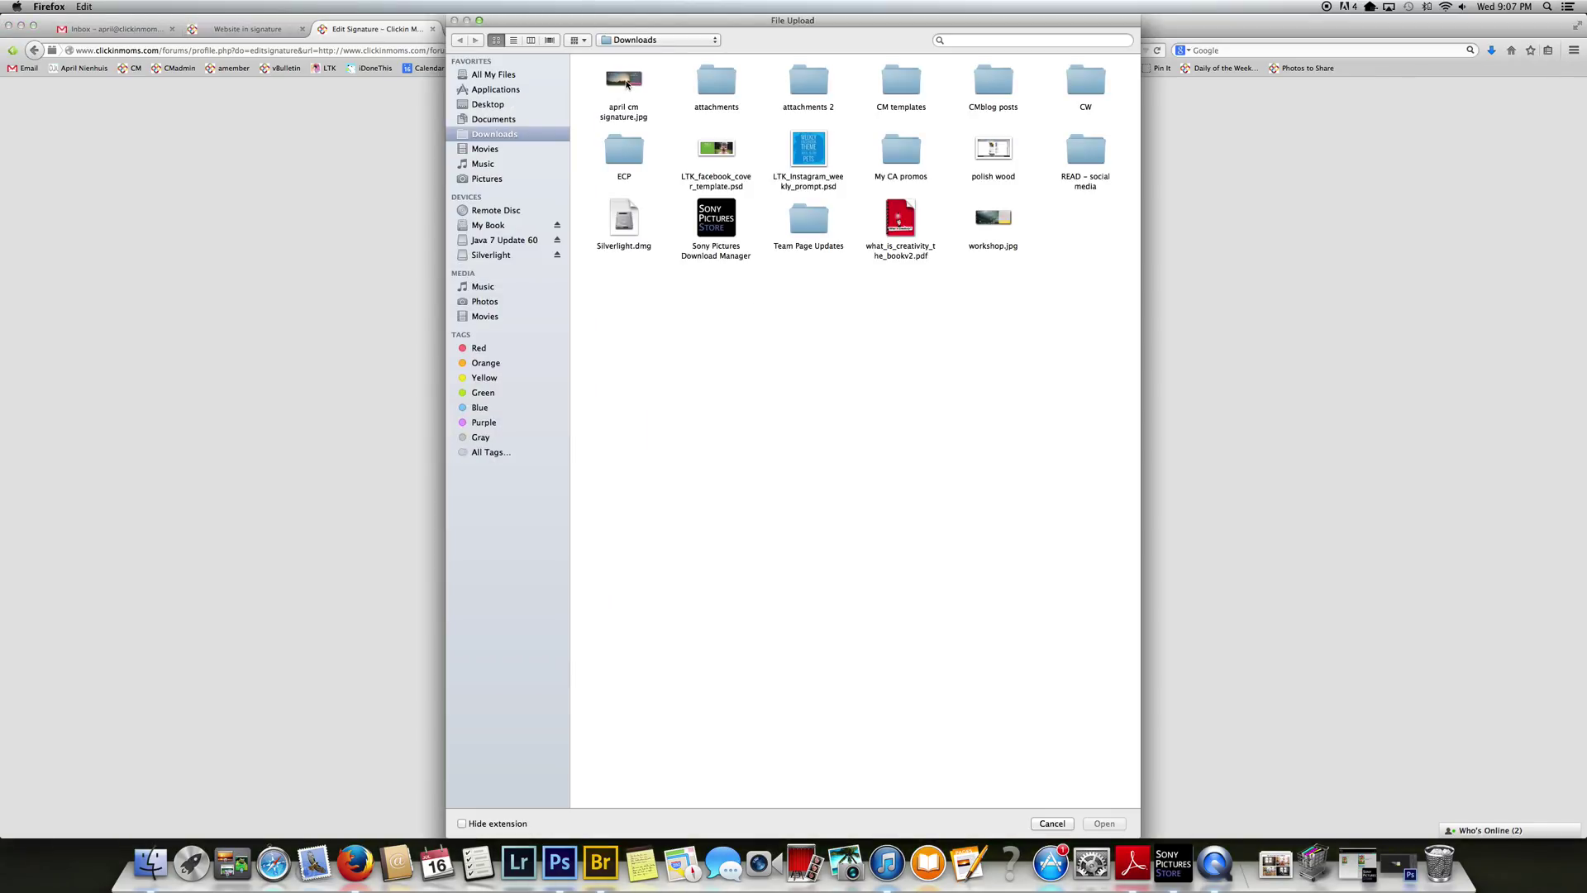
pyautogui.click(1102, 823)
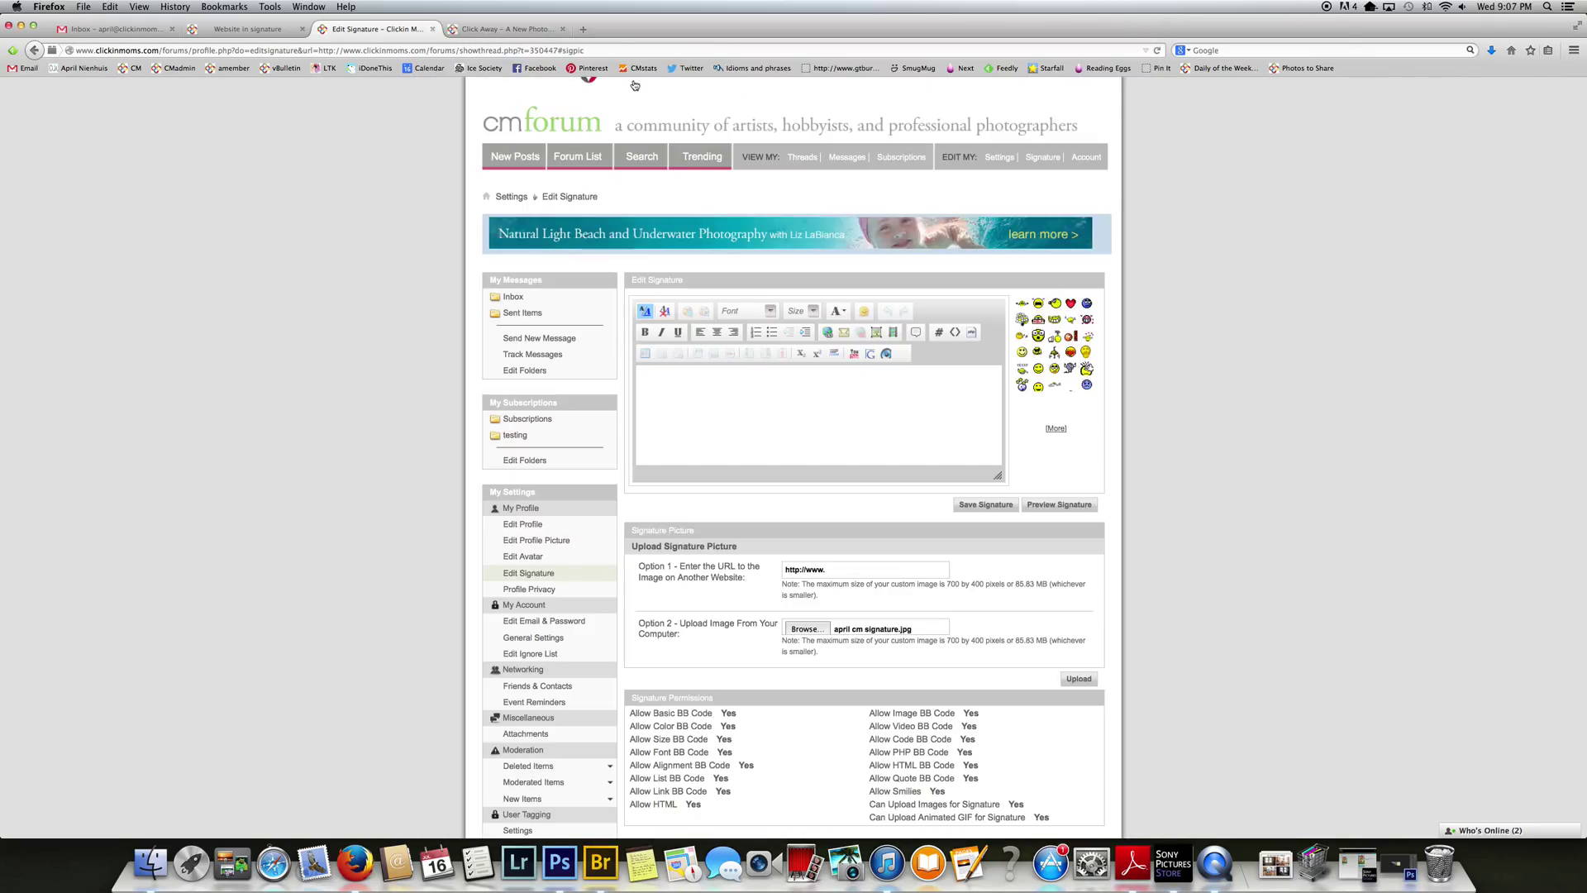
pyautogui.click(1078, 678)
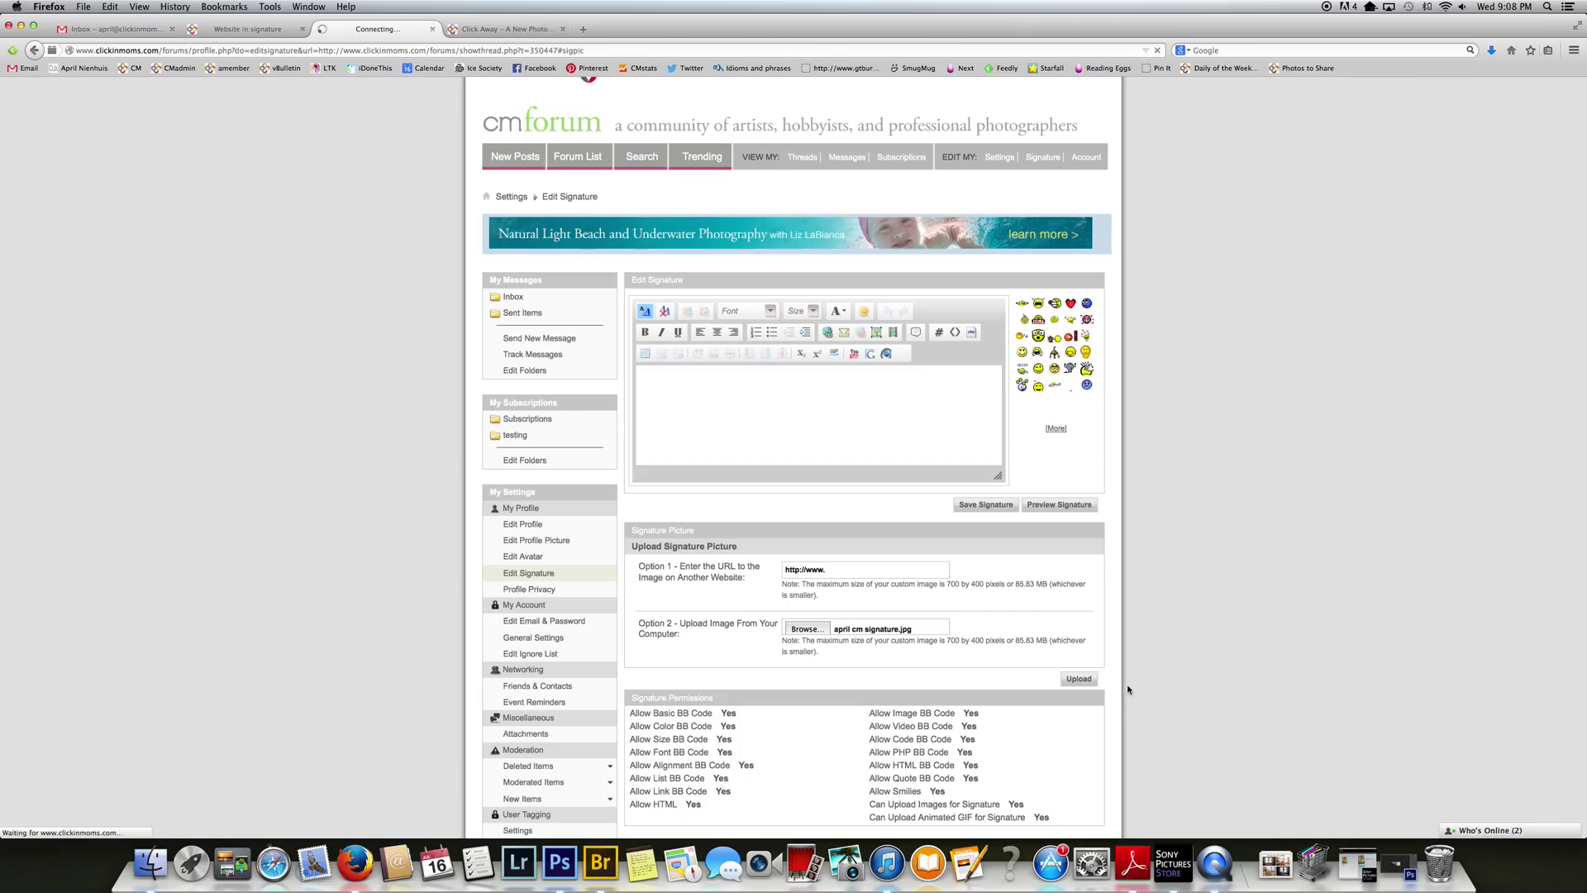
pyautogui.click(1076, 678)
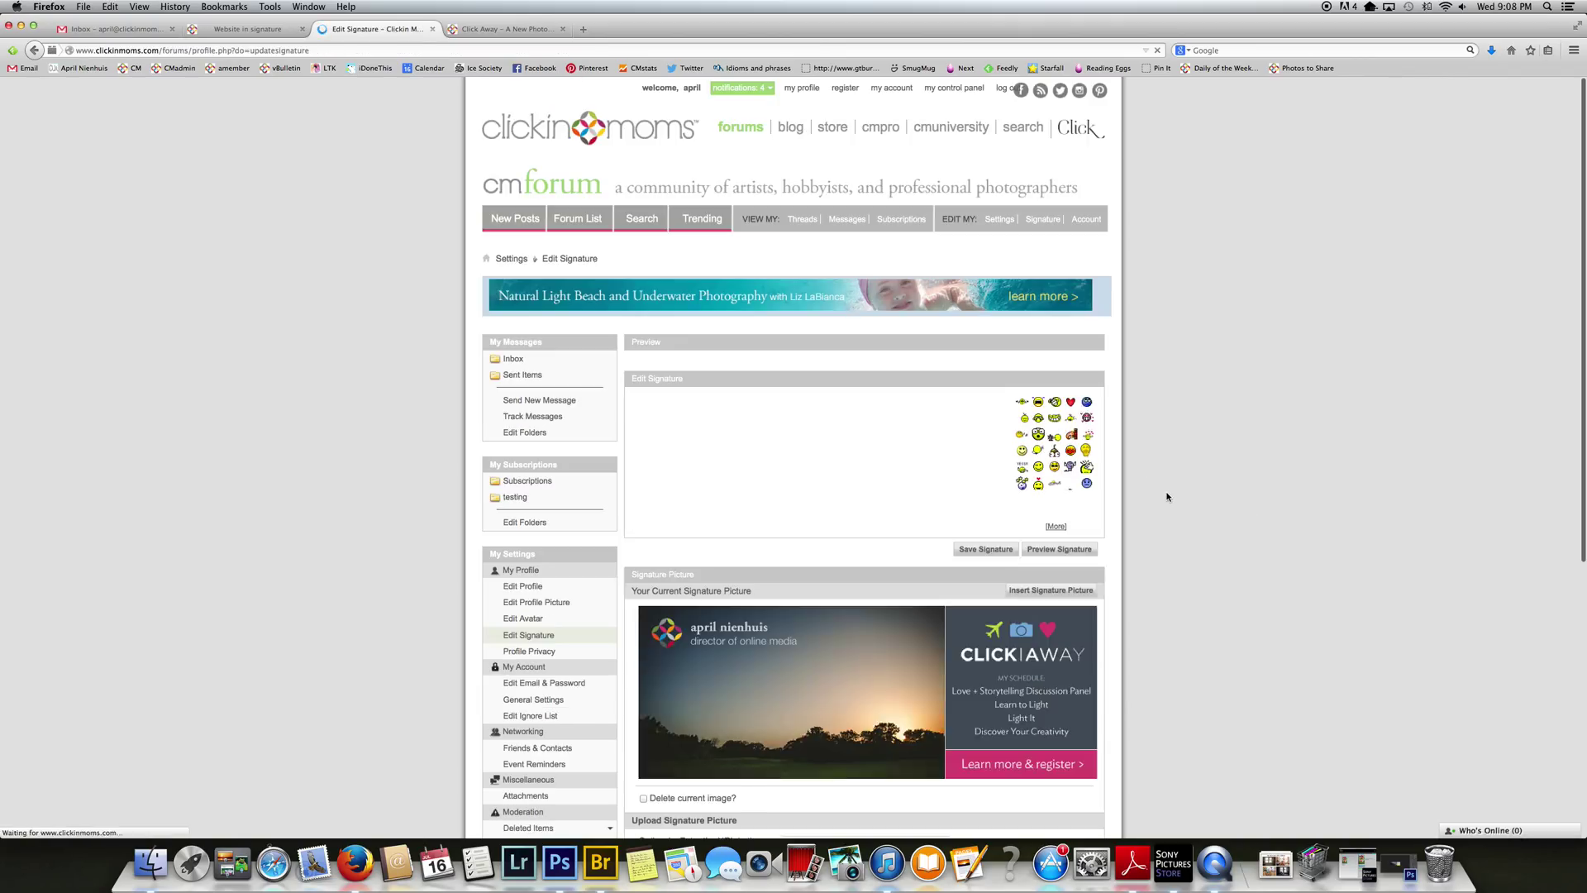
# Insert the [SIGPIC] tags into the signature text, checking the Click Away site's address
pyautogui.scroll(-3)
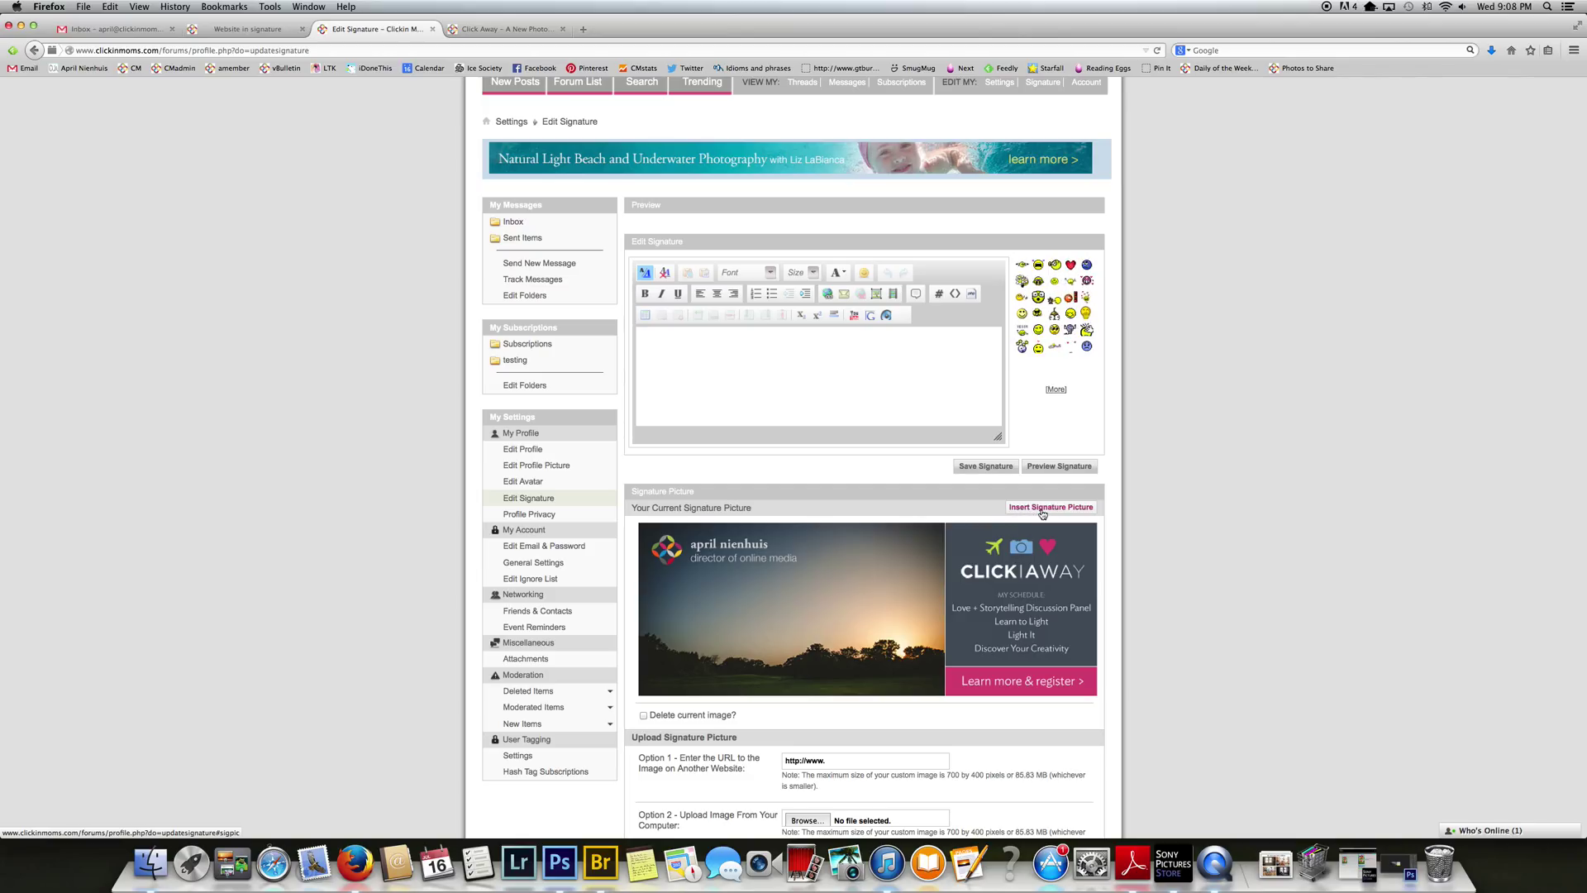
pyautogui.click(1051, 507)
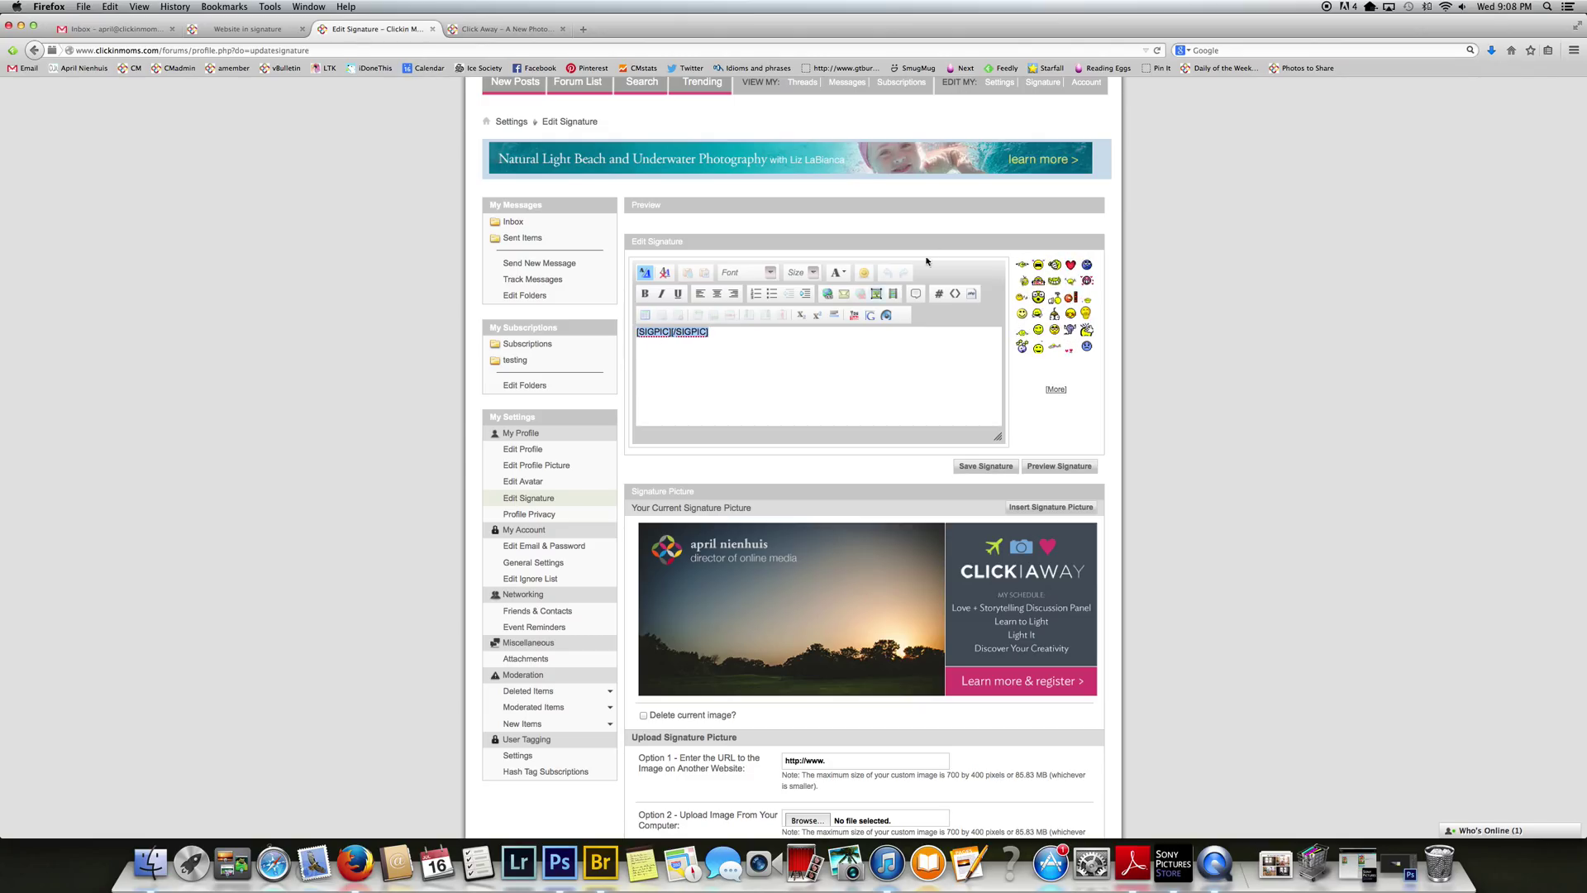
pyautogui.click(506, 28)
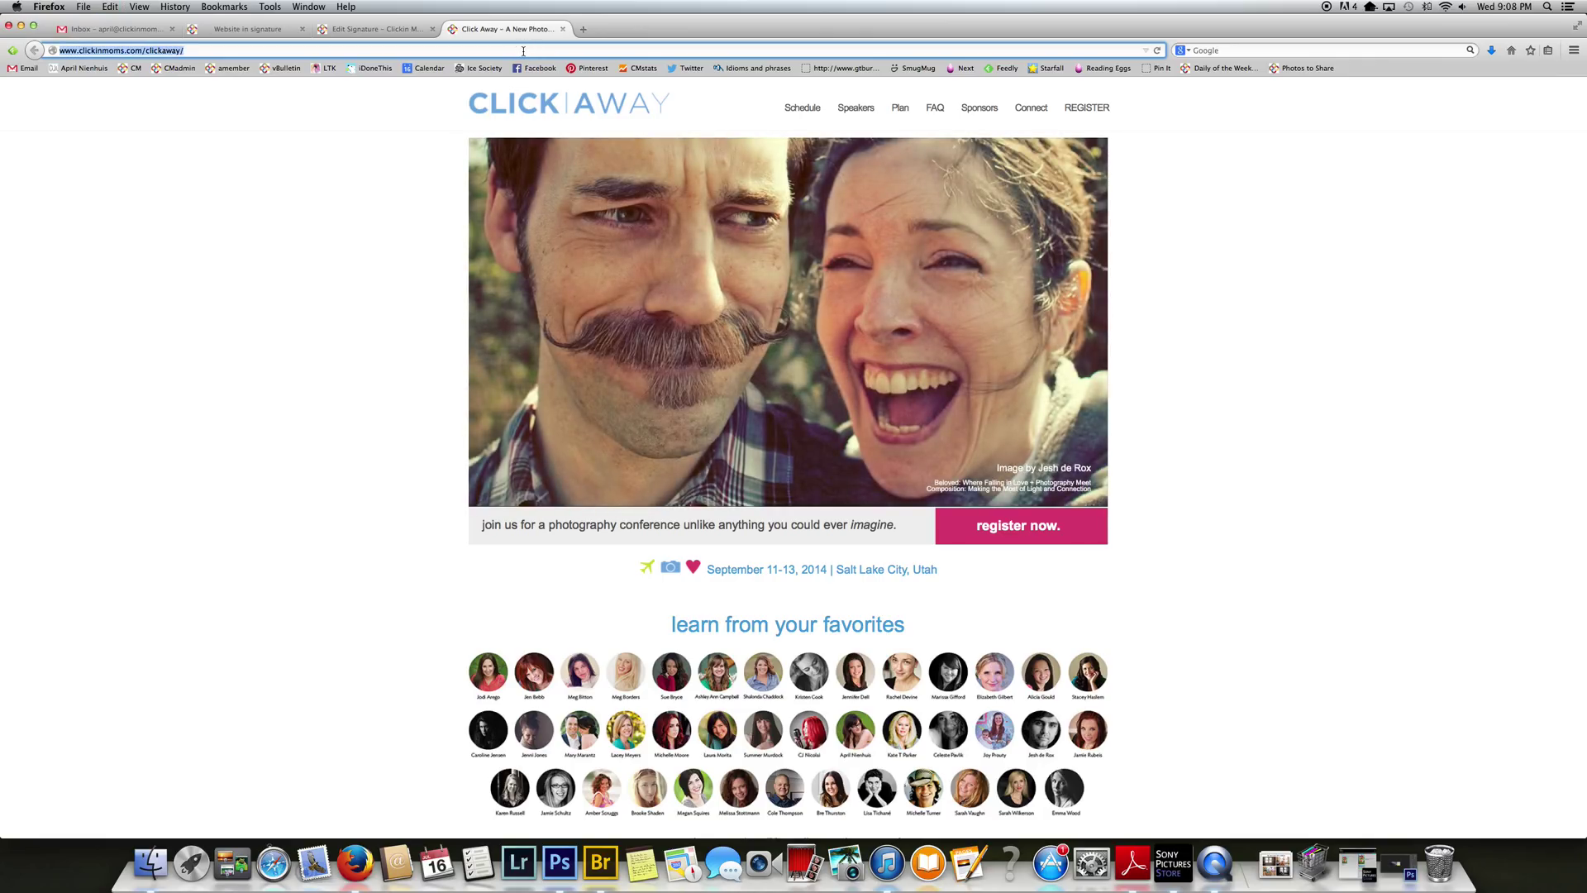
pyautogui.moveTo(375, 28)
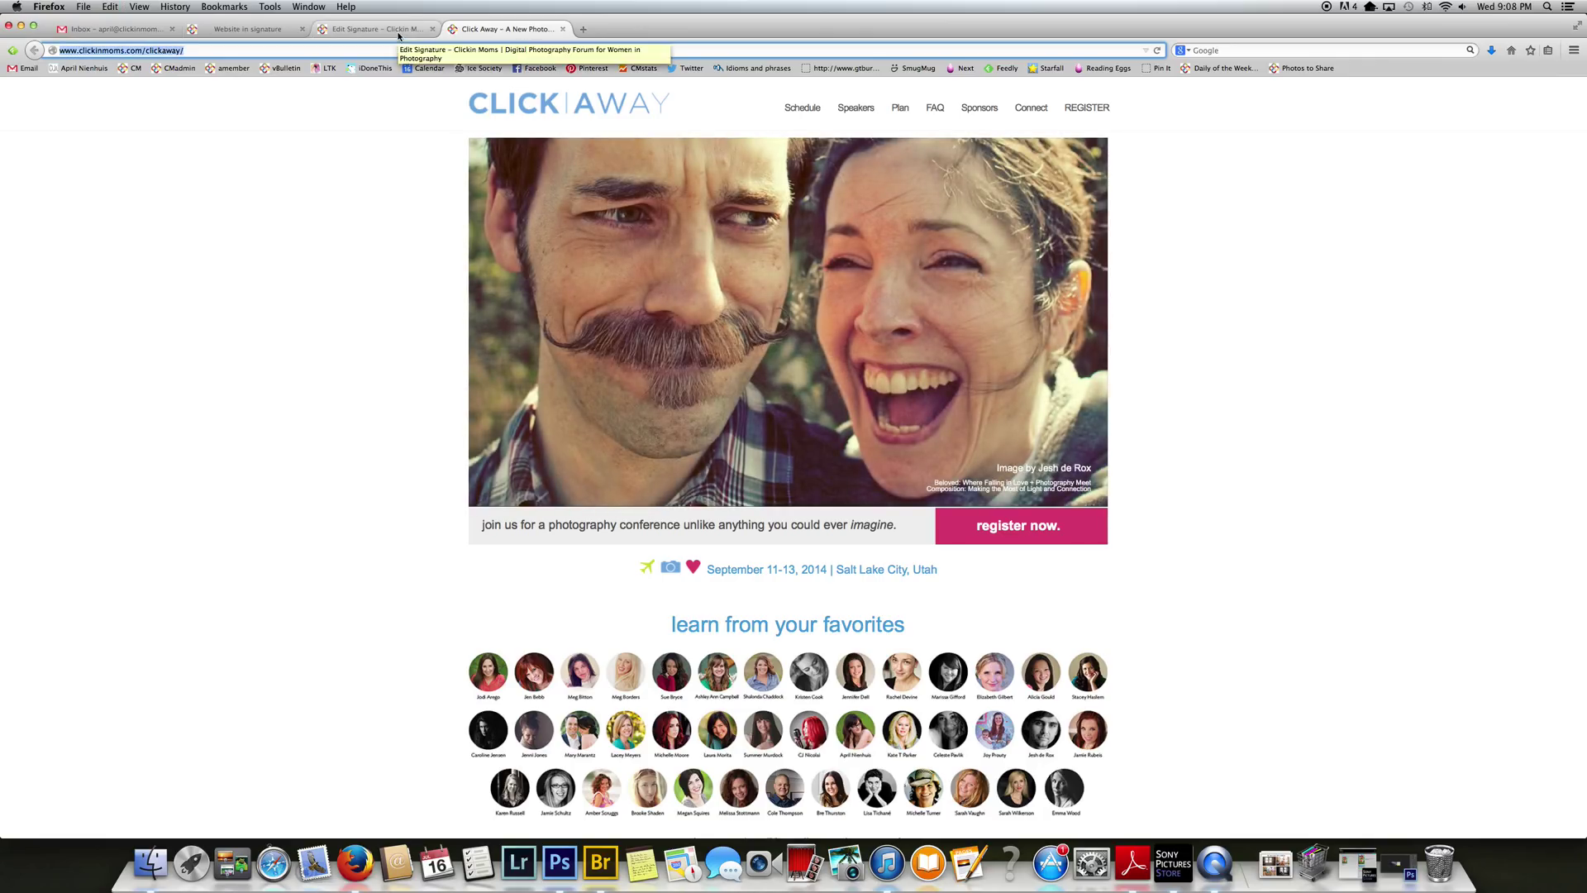
pyautogui.click(375, 28)
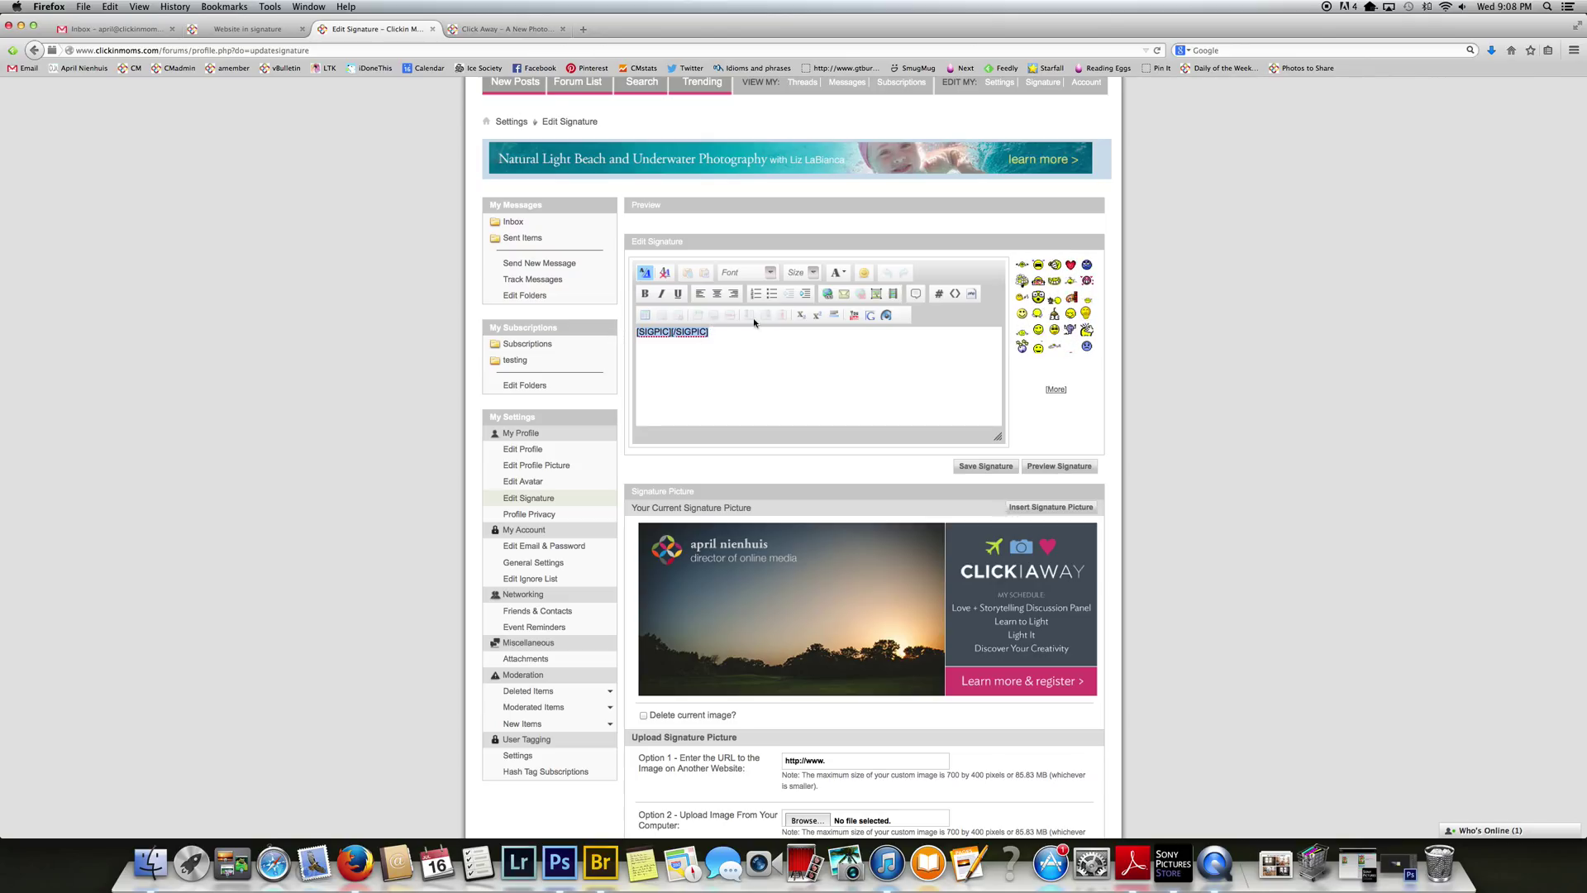
pyautogui.moveTo(828, 294)
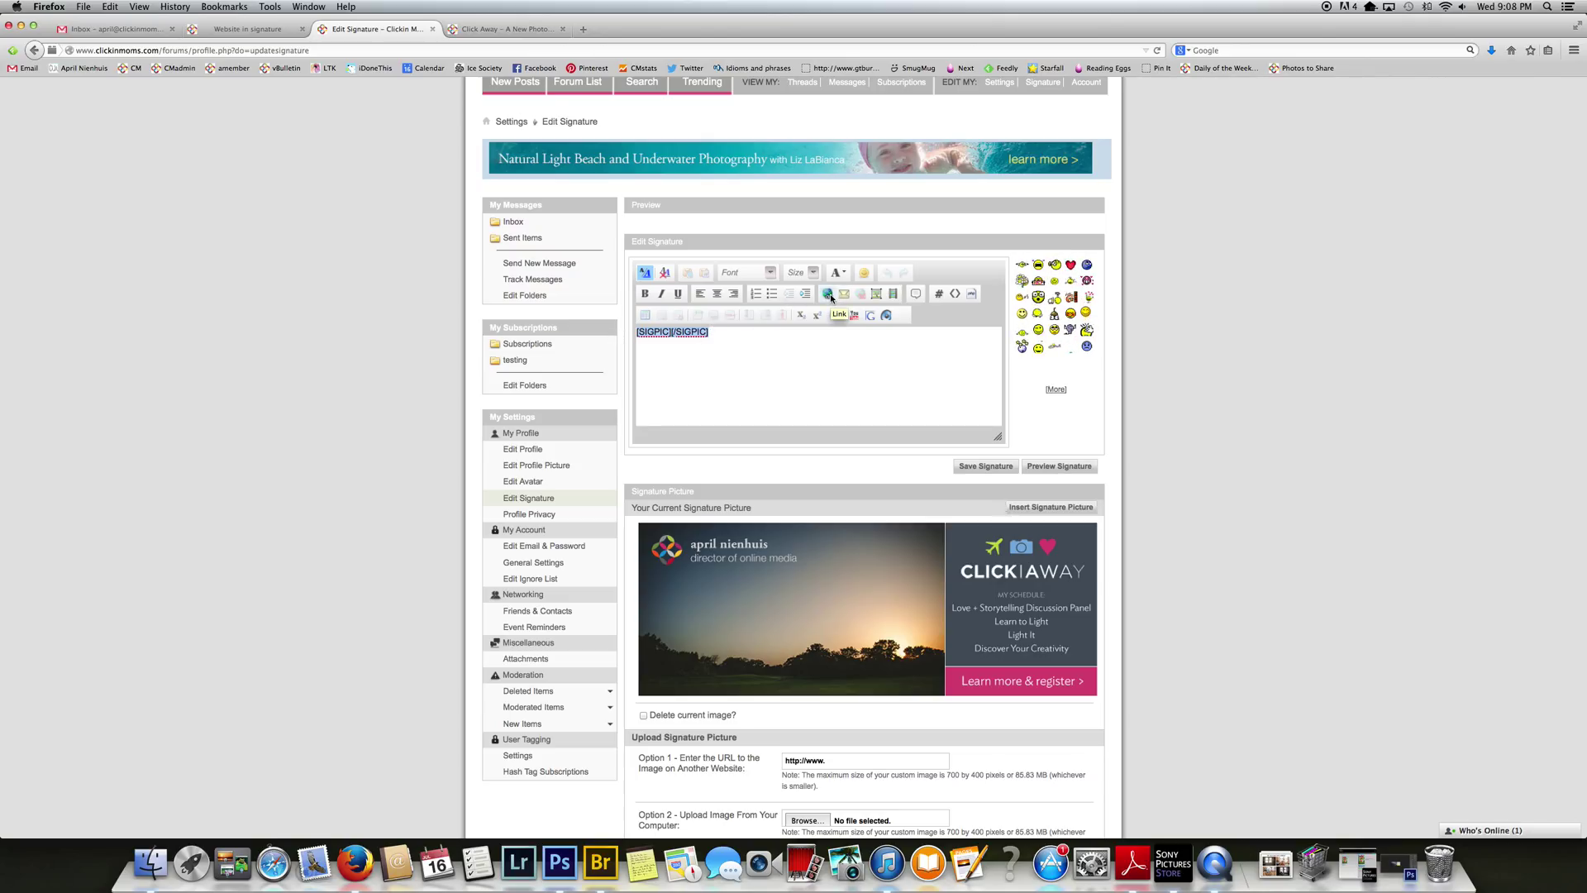
pyautogui.click(827, 294)
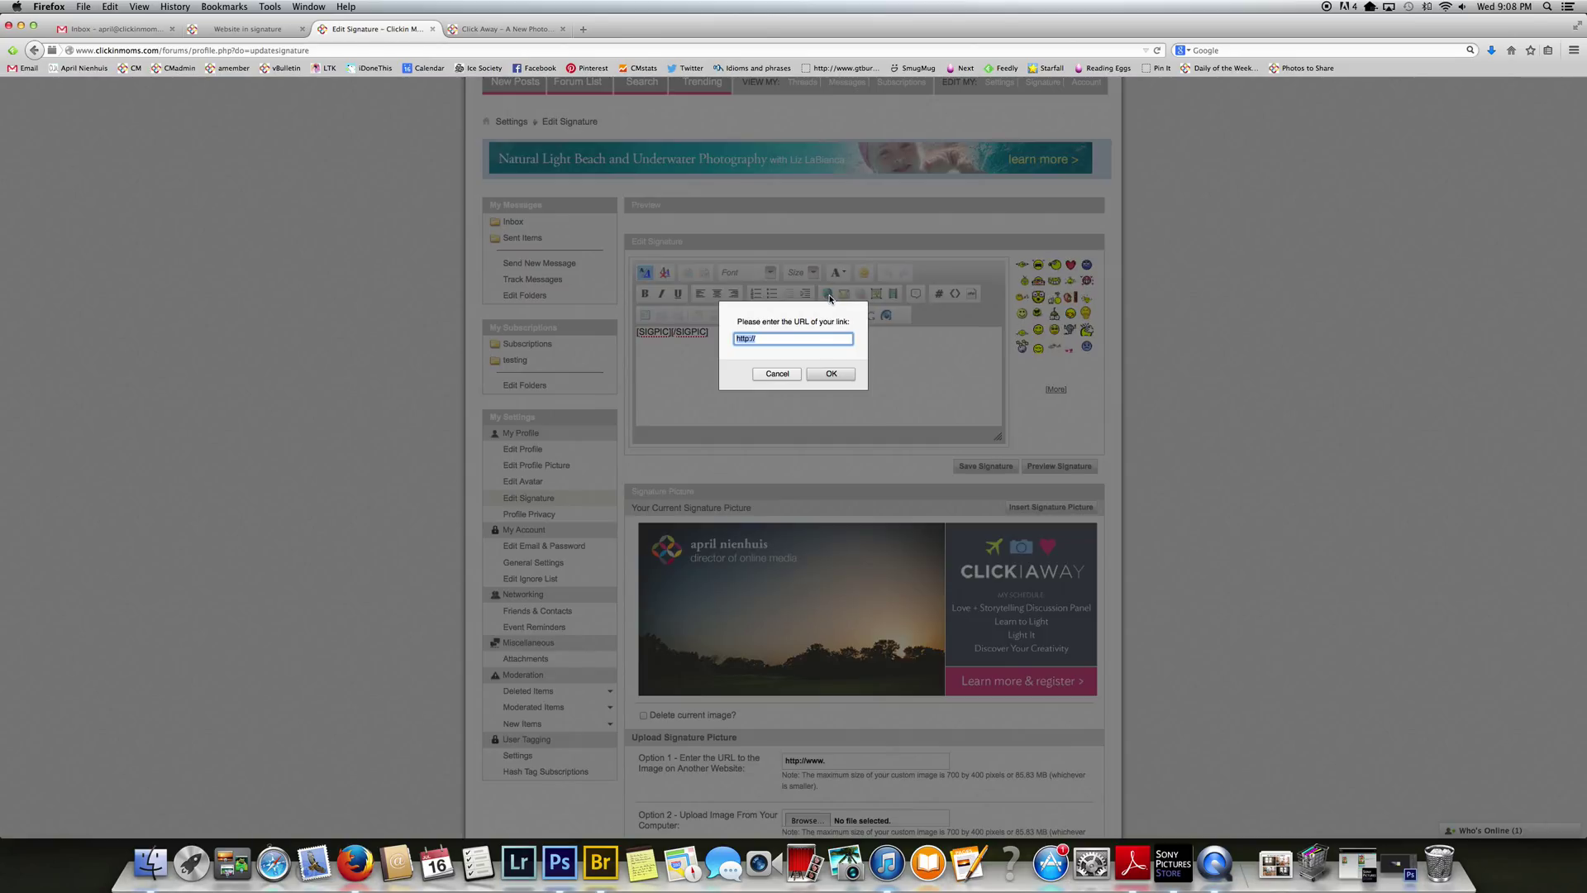
pyautogui.write('www.clickinmoms.com/clickaway/')
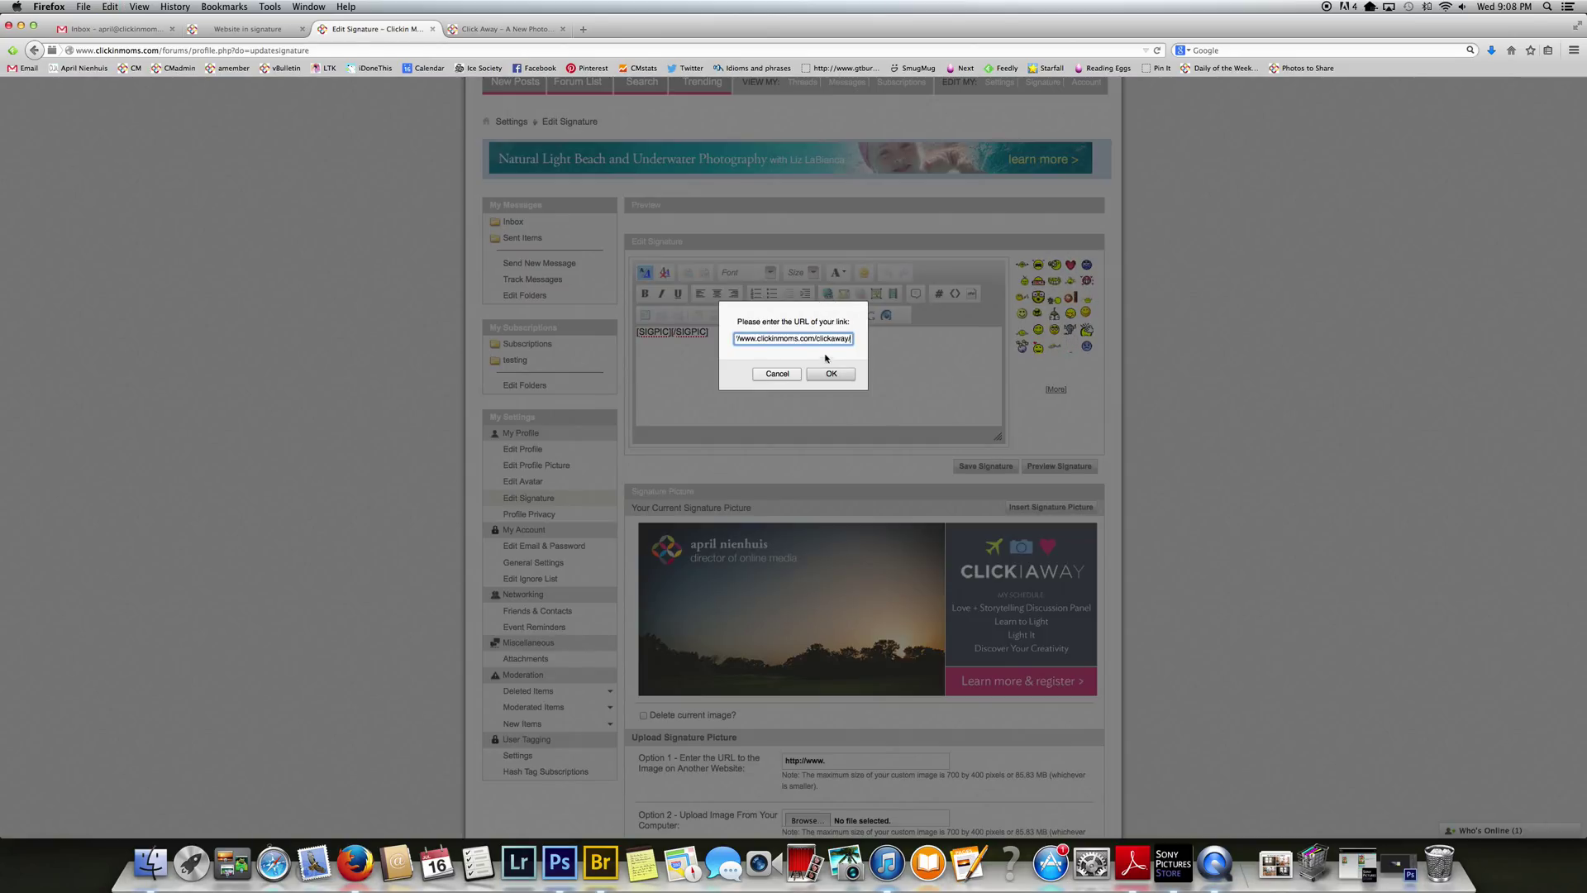
pyautogui.click(830, 374)
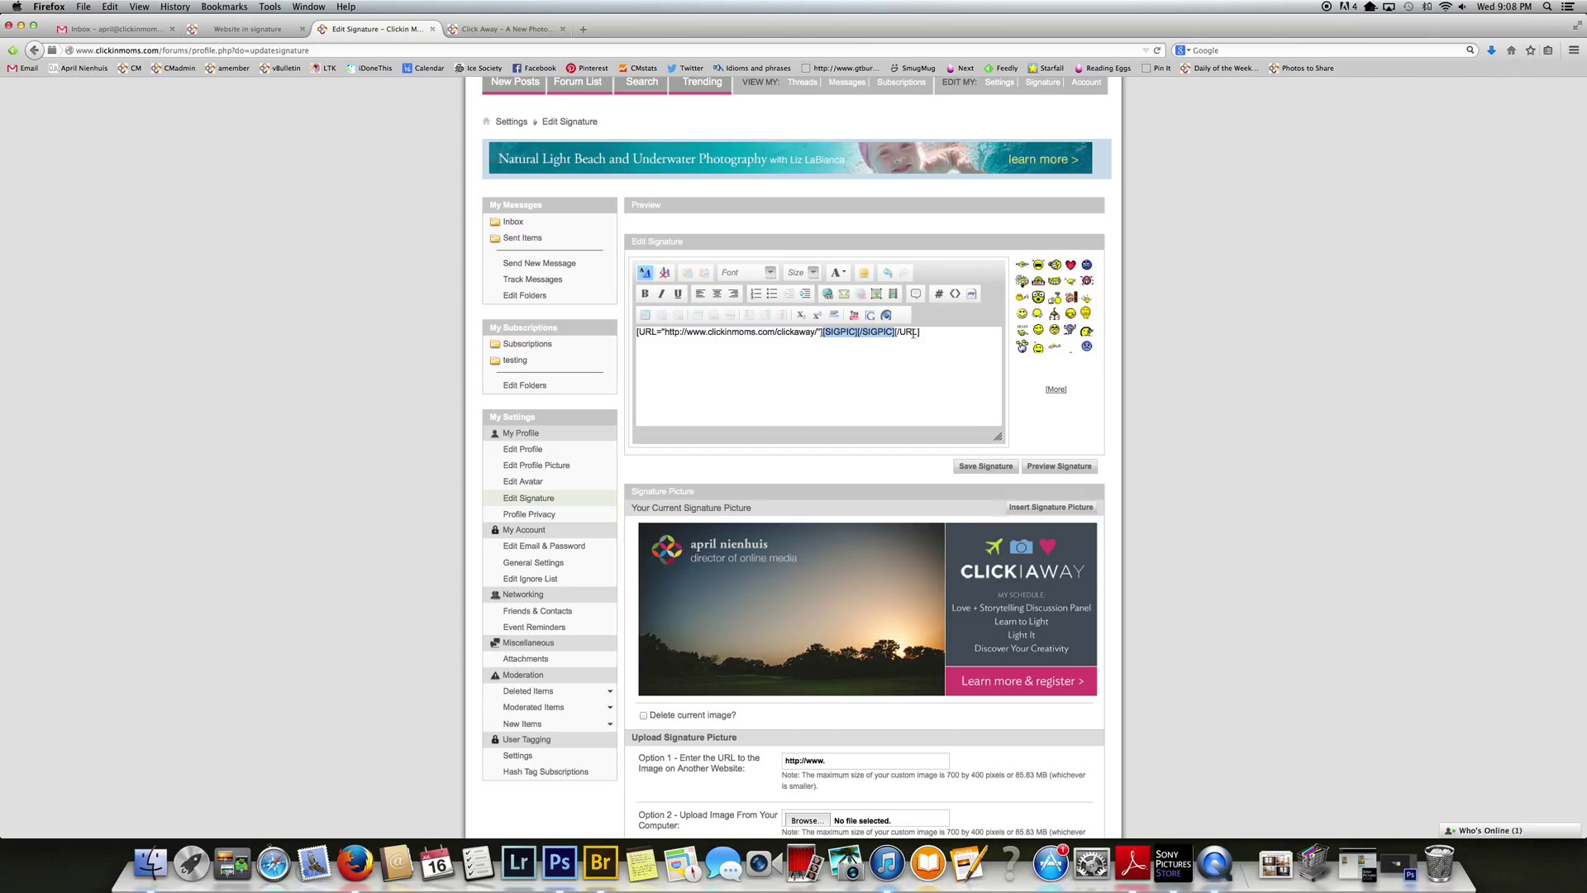
pyautogui.moveTo(716, 294)
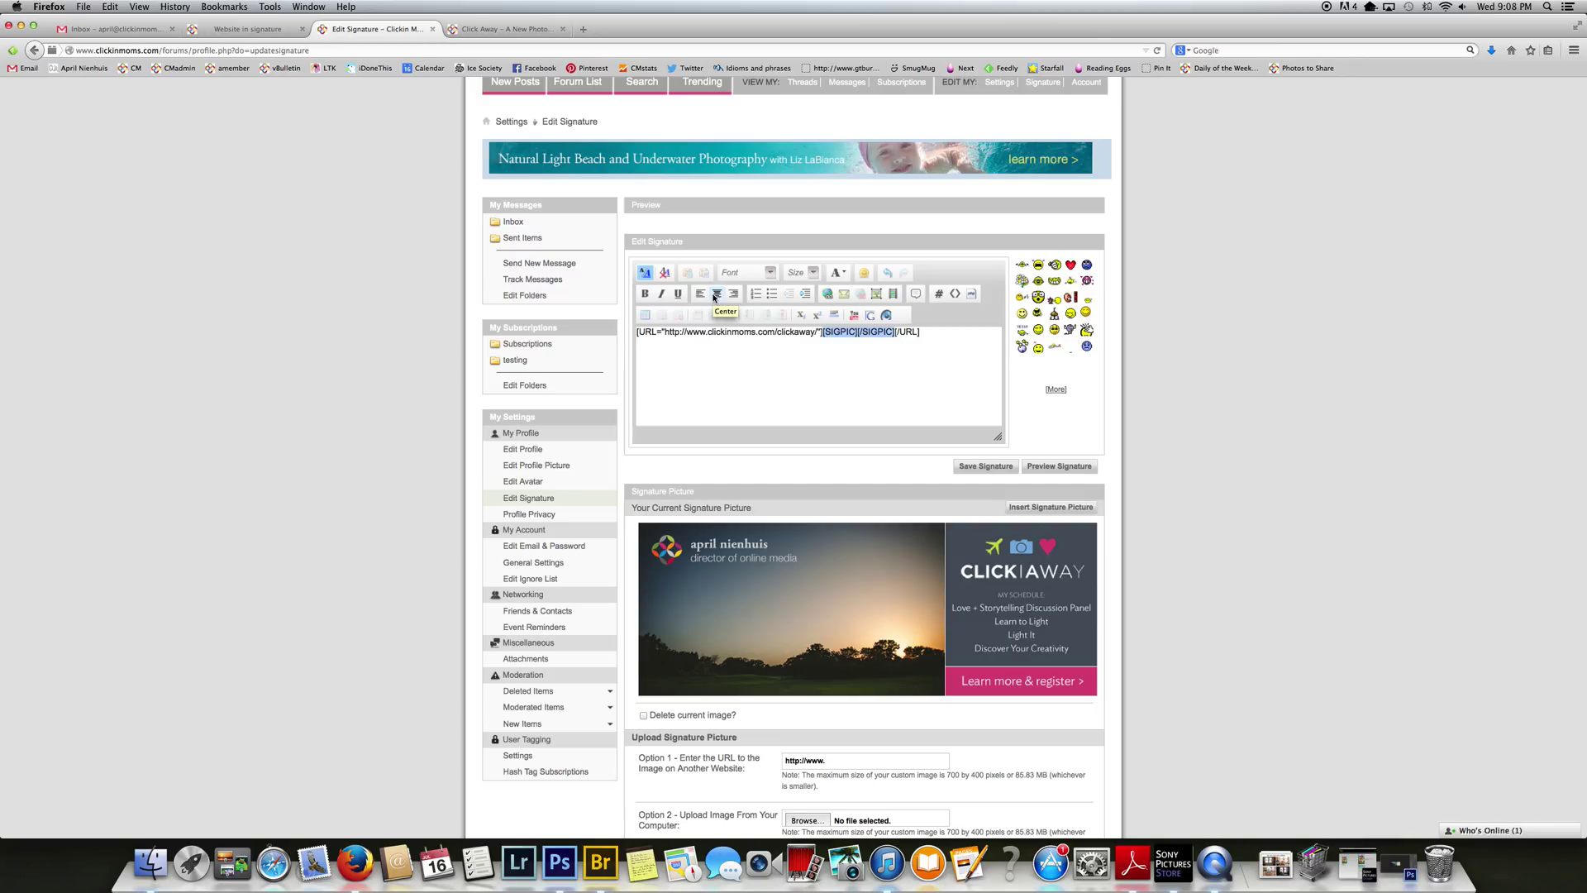
# Center the linked signature picture and save the signature to the profile
pyautogui.click(716, 295)
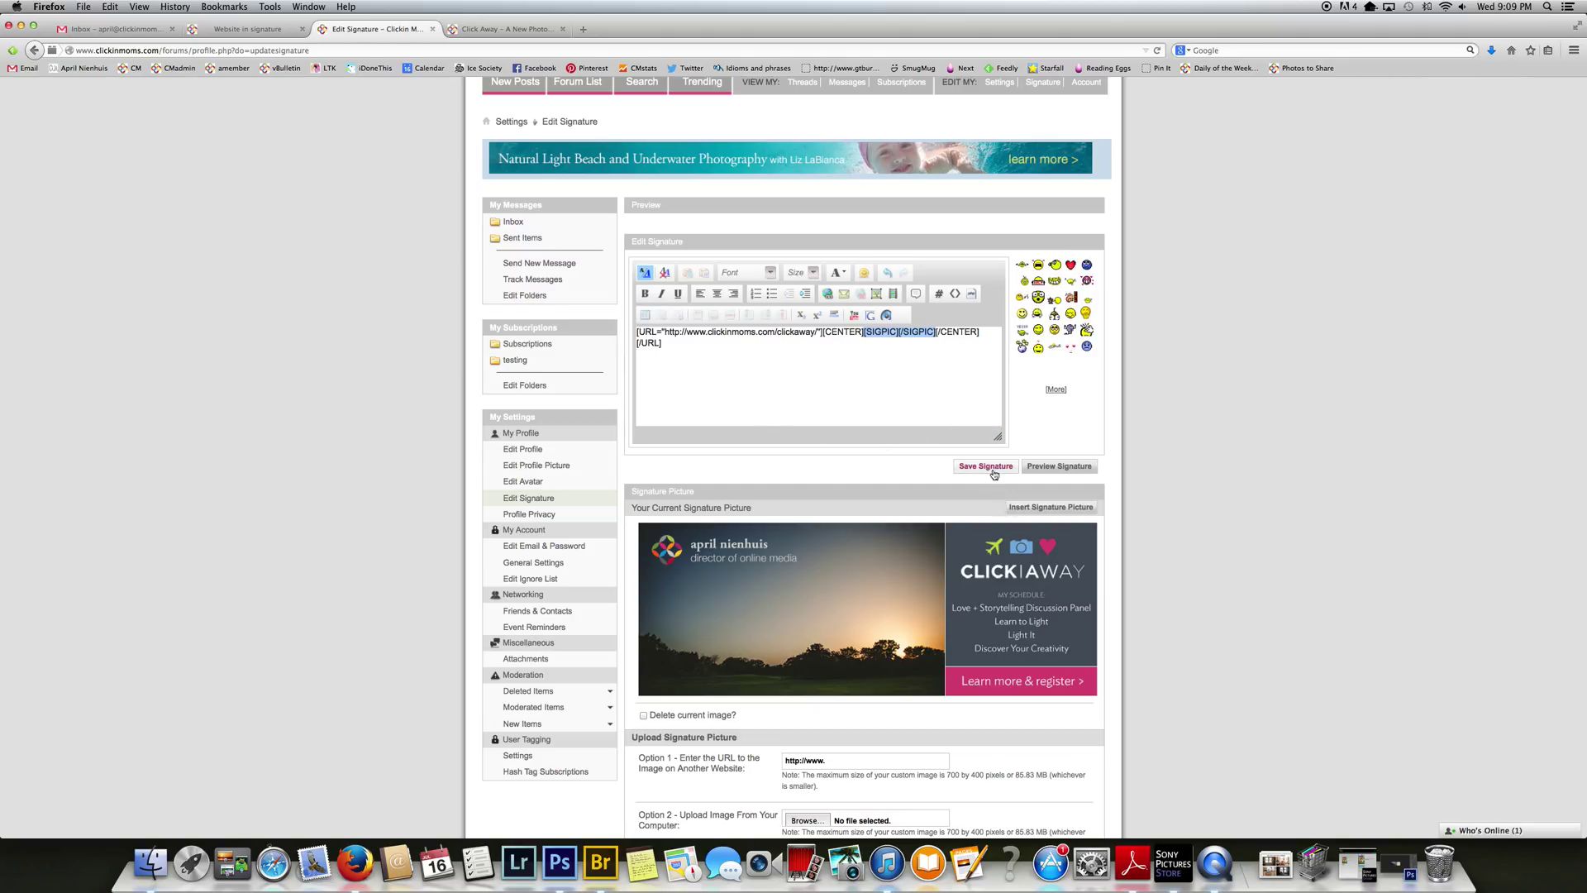
pyautogui.click(984, 466)
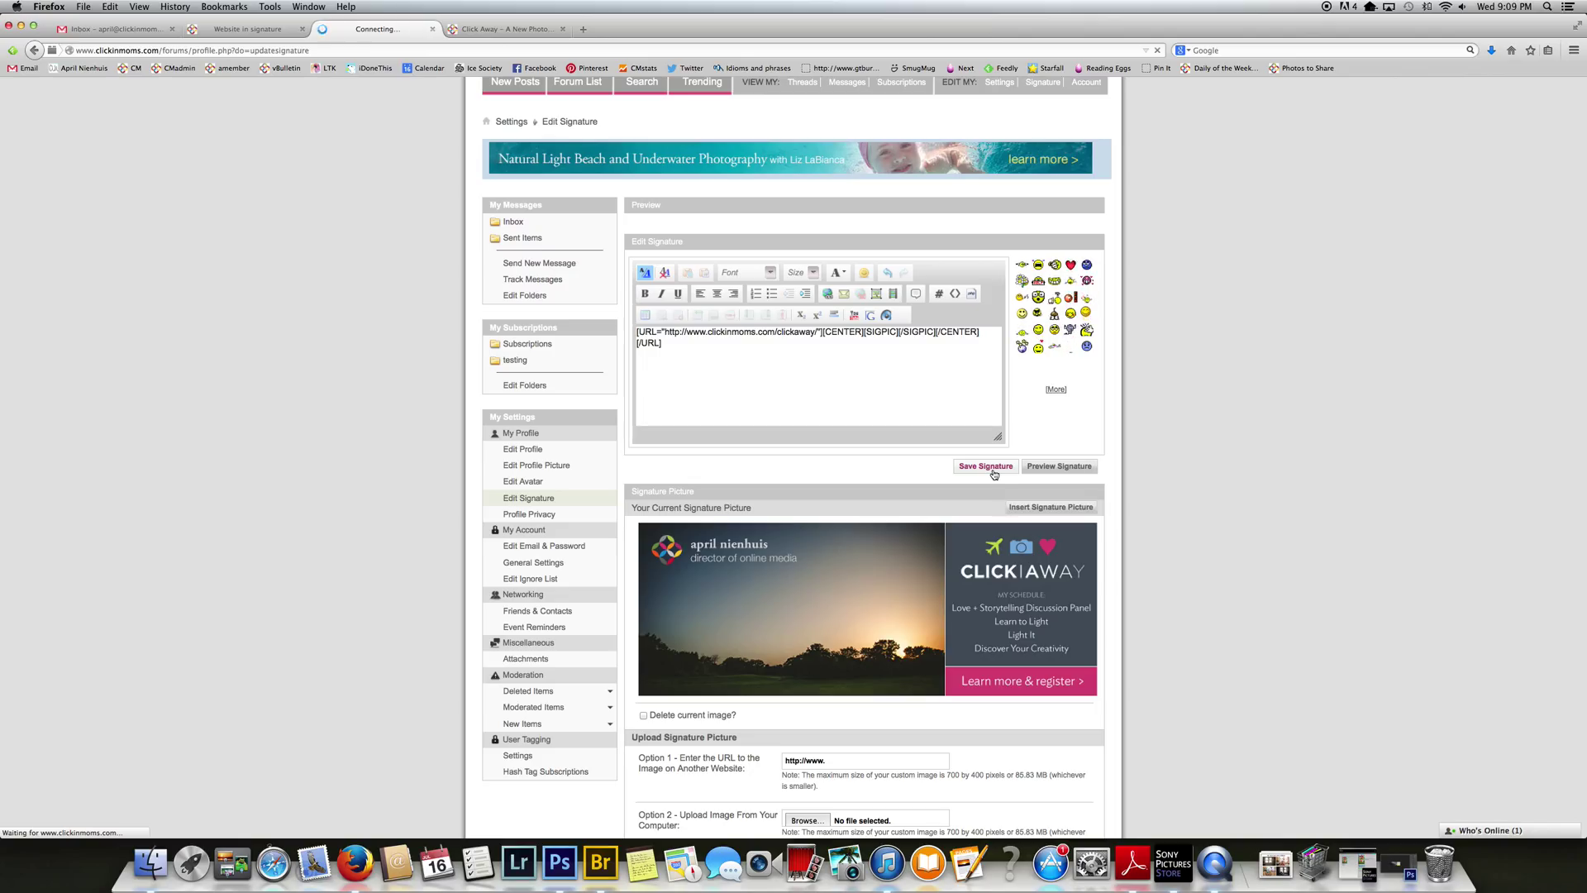
pyautogui.click(982, 466)
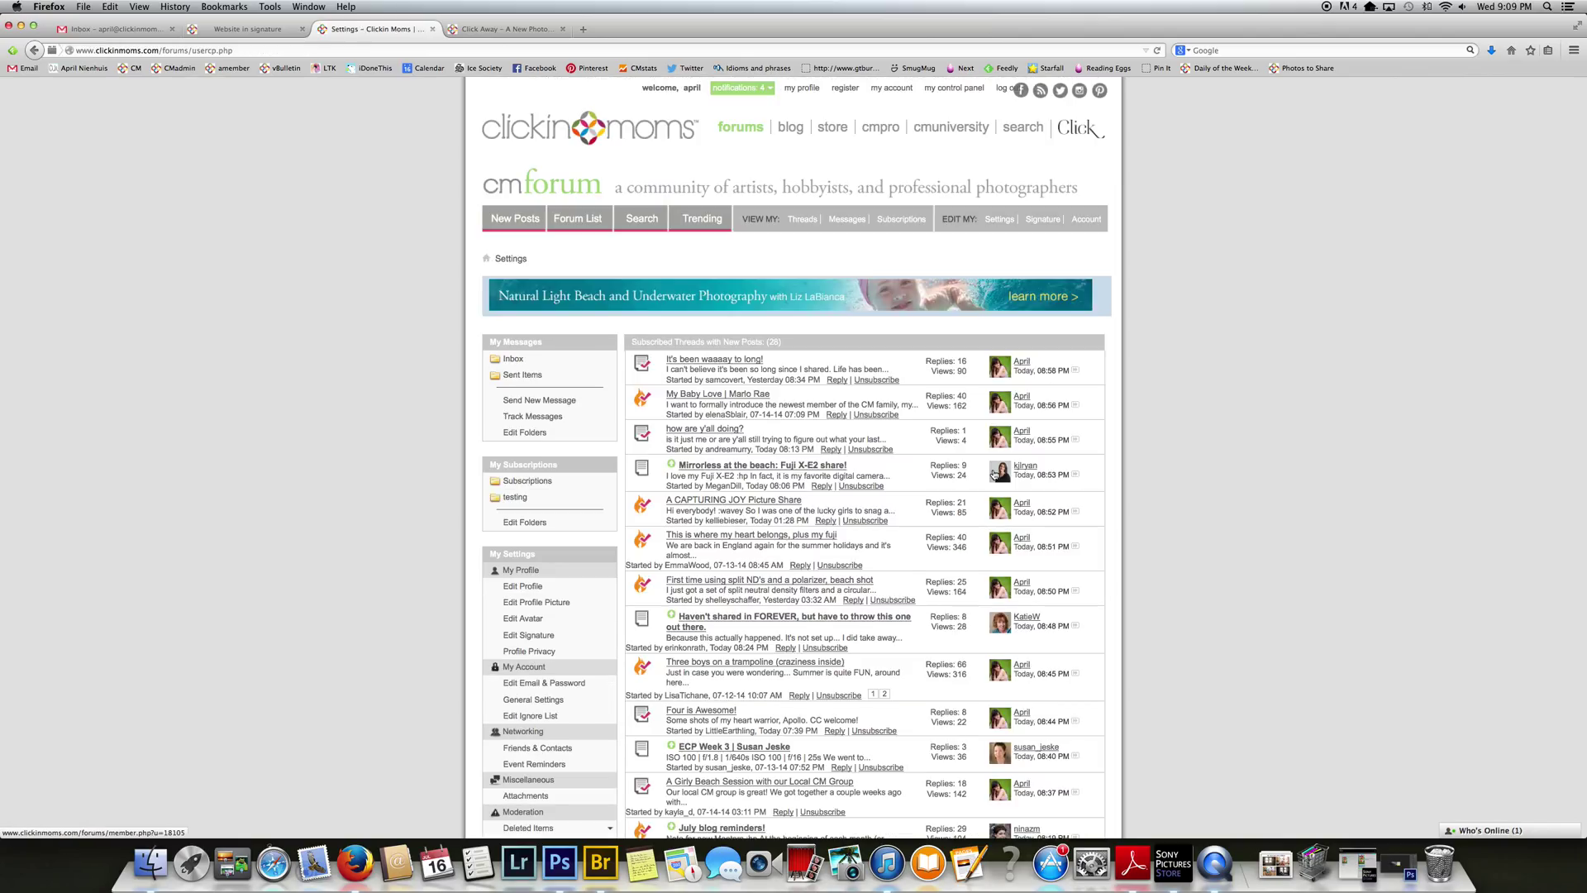